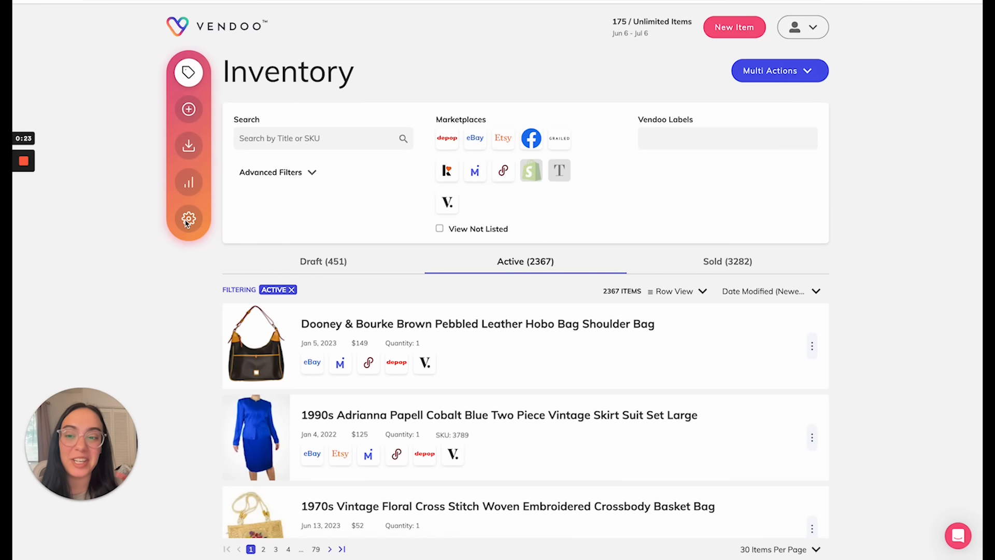
Step: Go to the Marketplace Connections section of Vendoo's settings
left_click(189, 217)
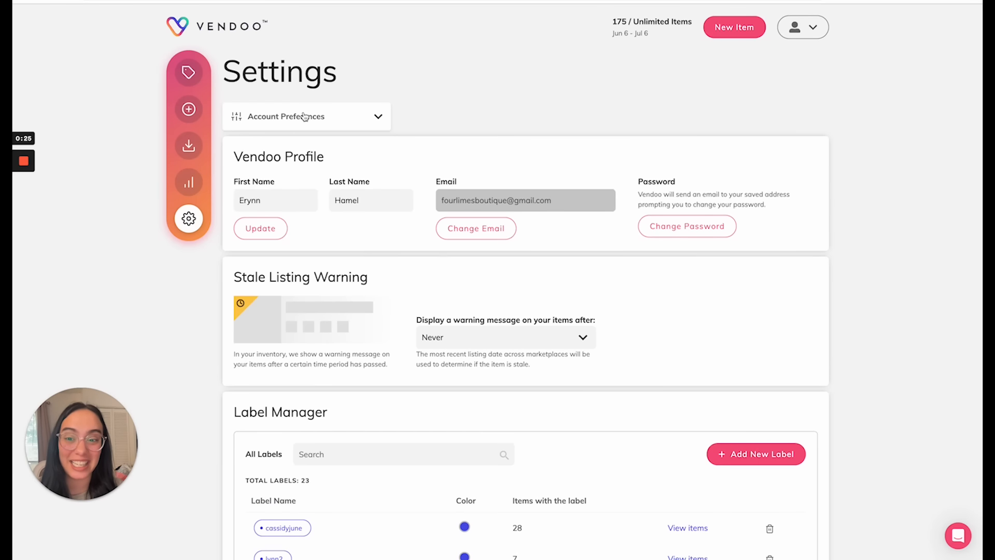
left_click(307, 116)
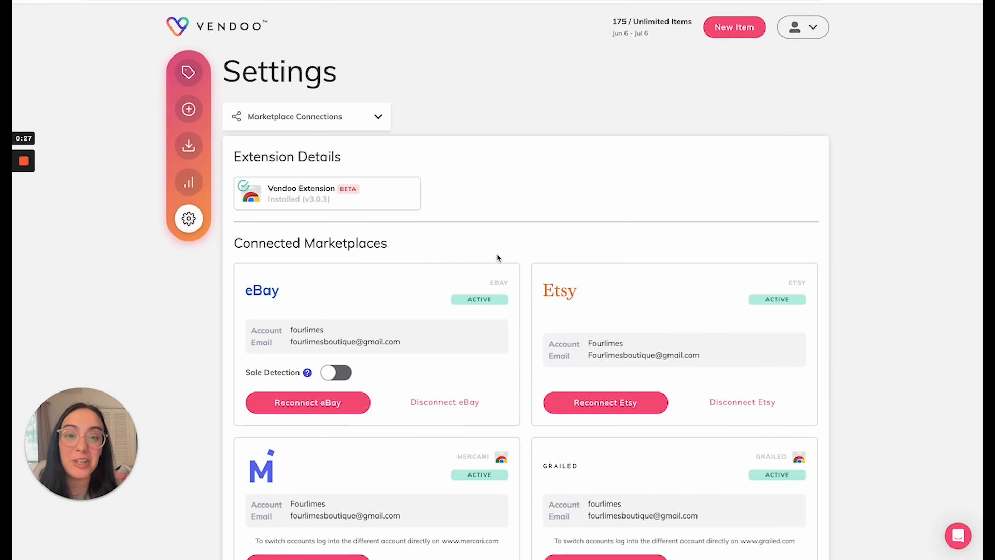
Step: Switch Sale Detection on in the eBay card and in the Poshmark card
scroll("down", 3)
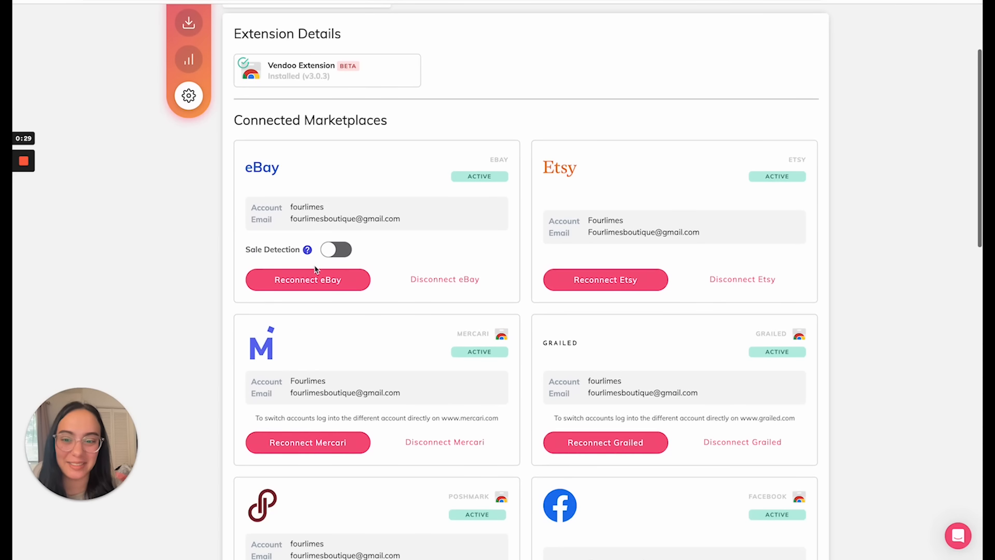
left_click(336, 250)
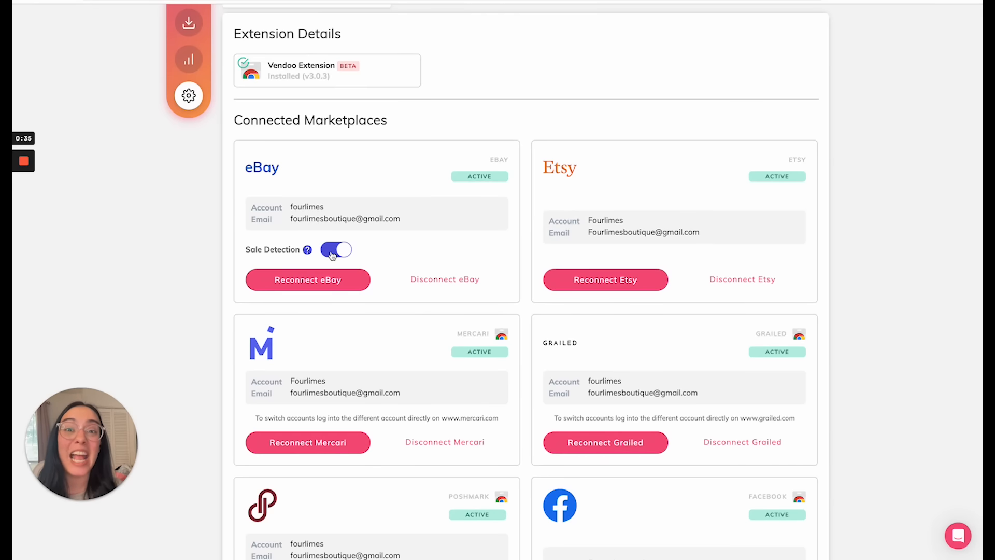
scroll("down", 3)
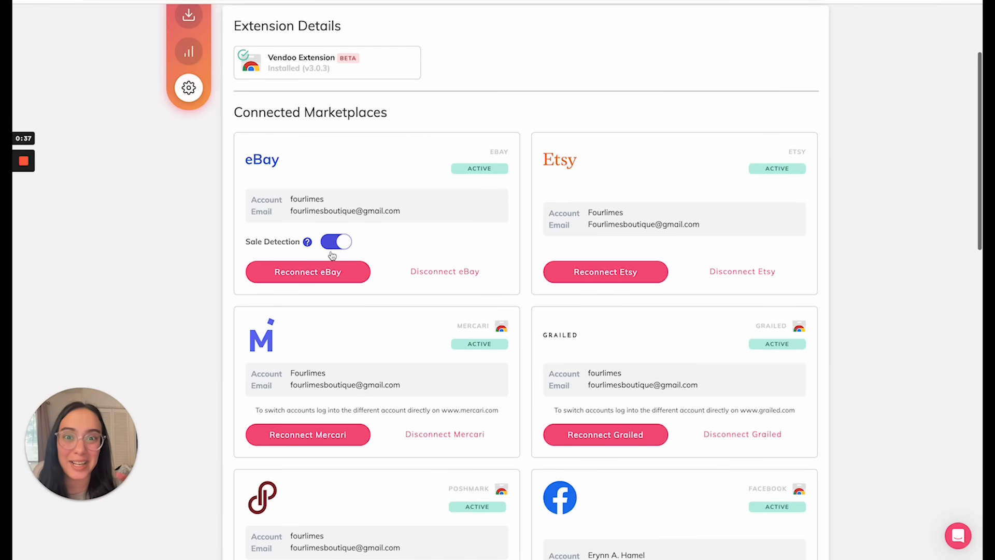
scroll("down", 3)
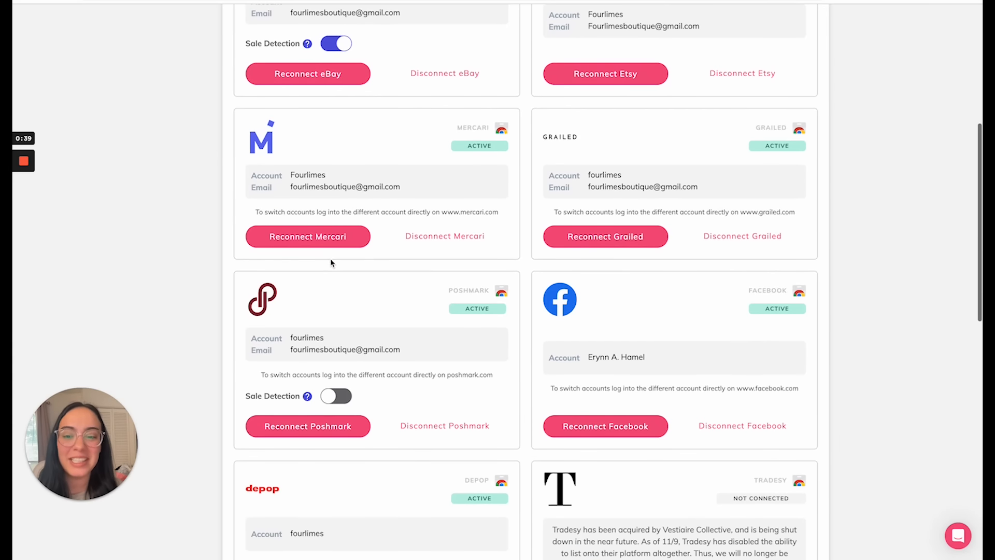
left_click(336, 396)
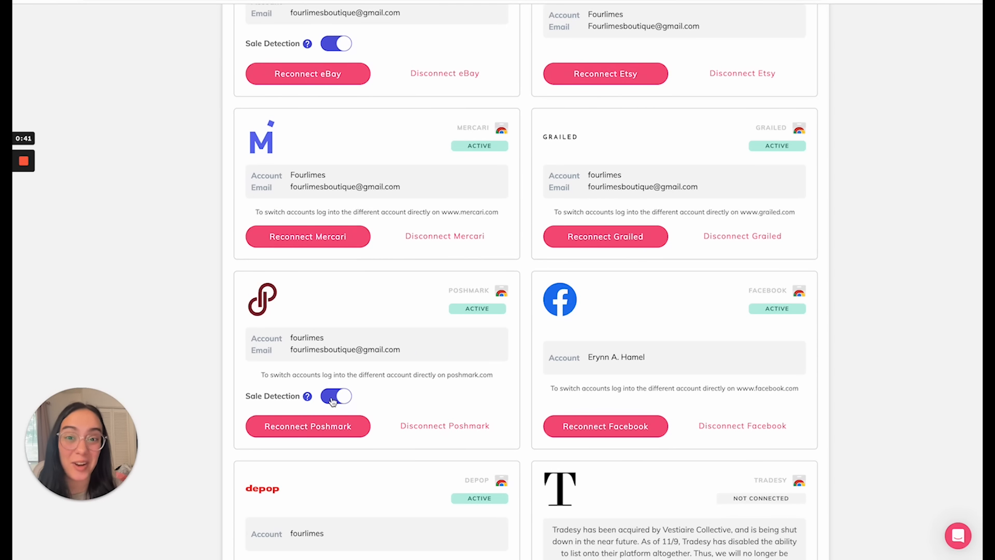
mouse_move(306, 396)
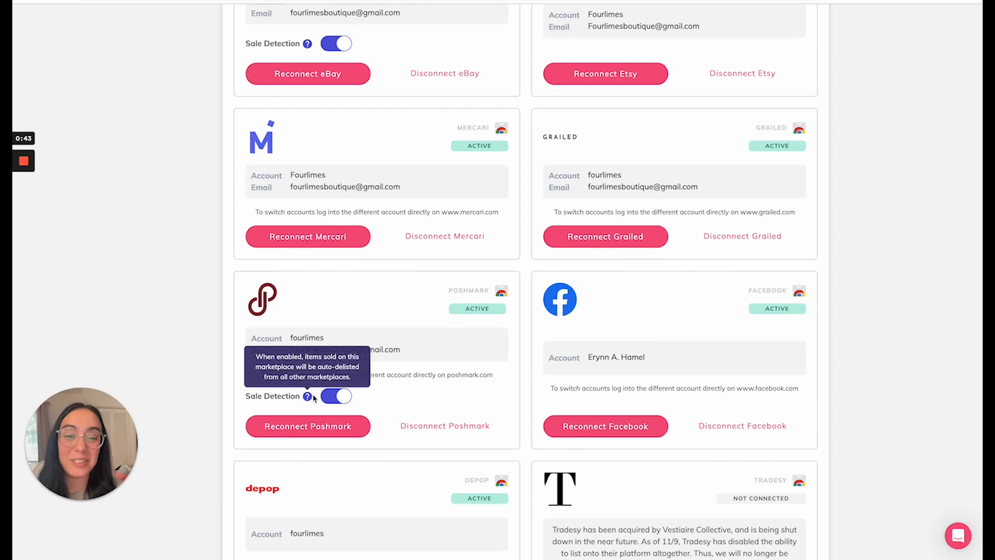
mouse_move(377, 403)
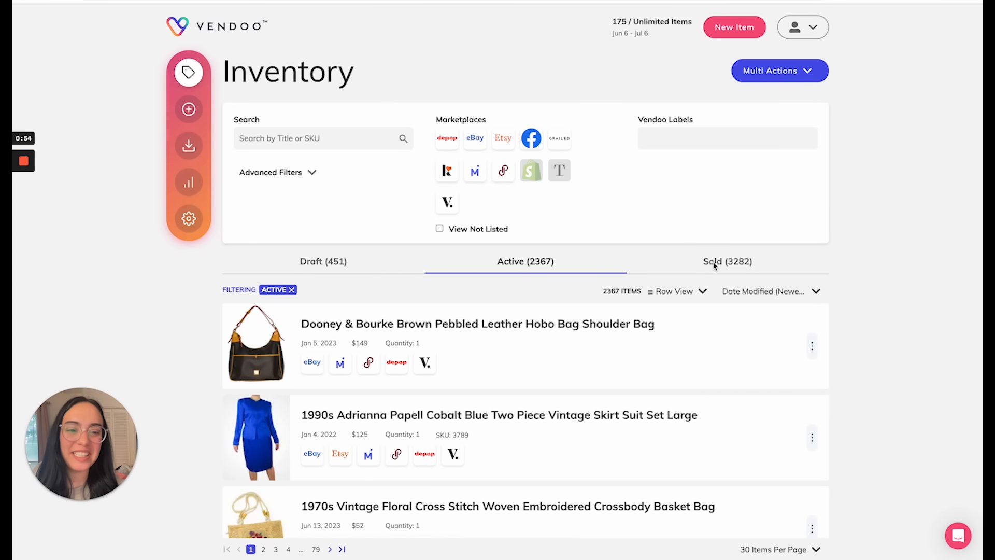
Step: Show the Sold tab with the 0 Detected Sales panel expanded and up to date
left_click(727, 261)
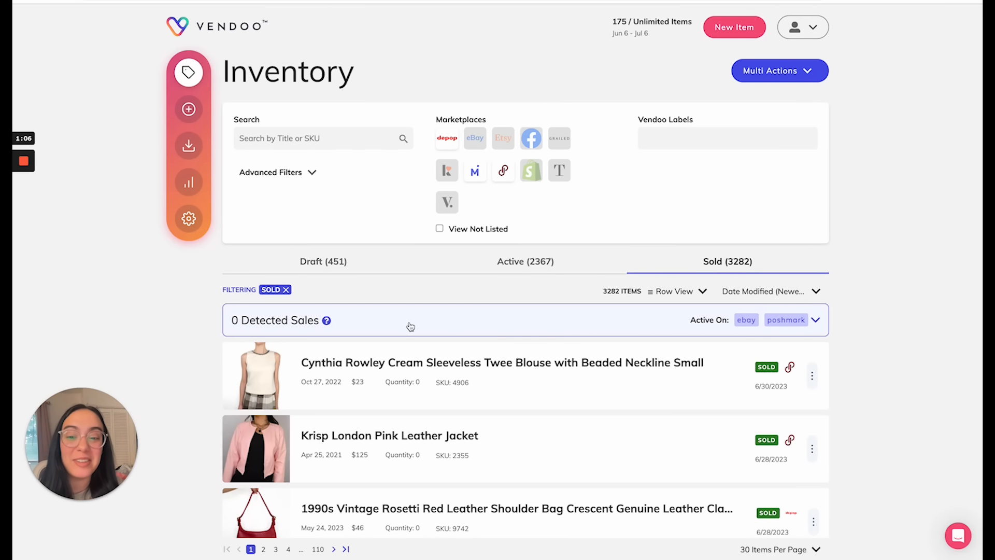
mouse_move(729, 341)
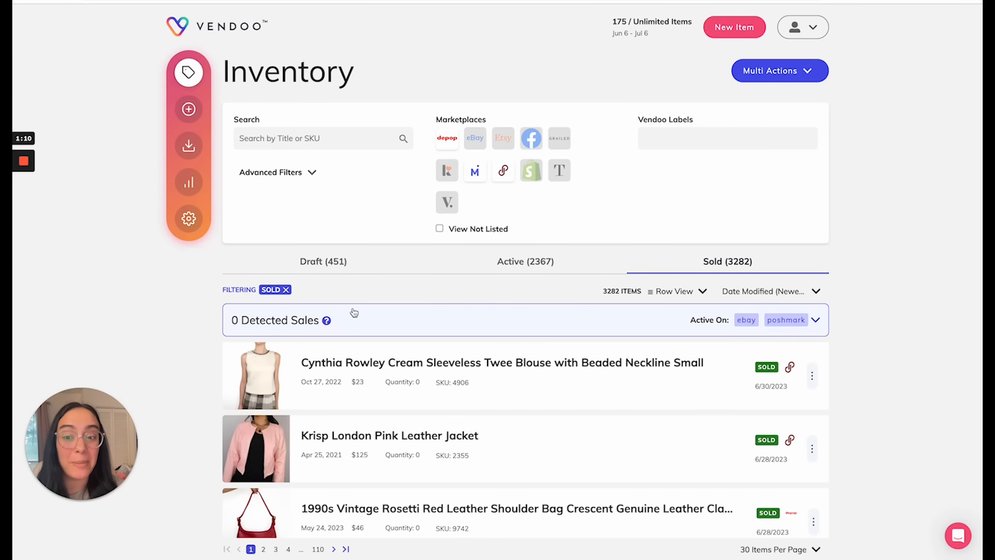
left_click(815, 319)
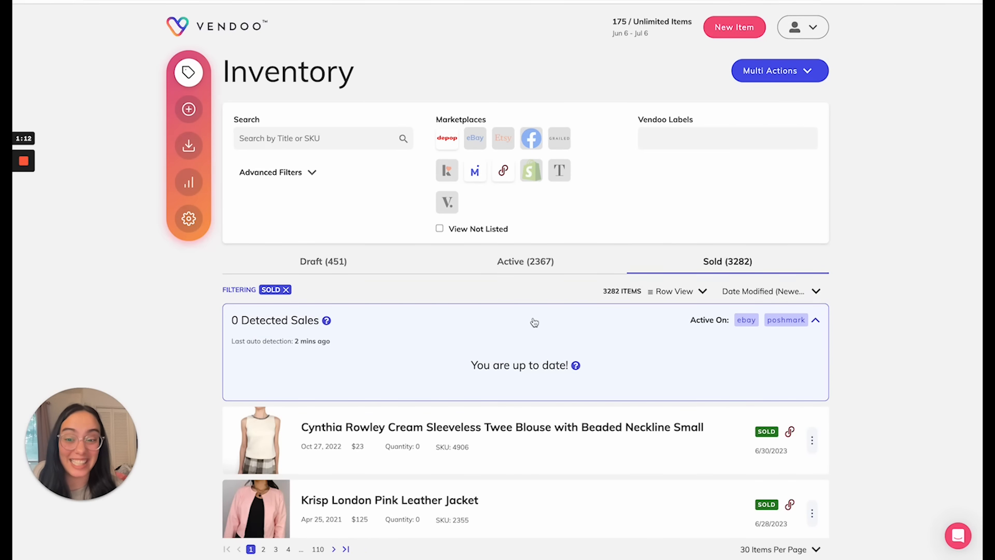
scroll("down", 3)
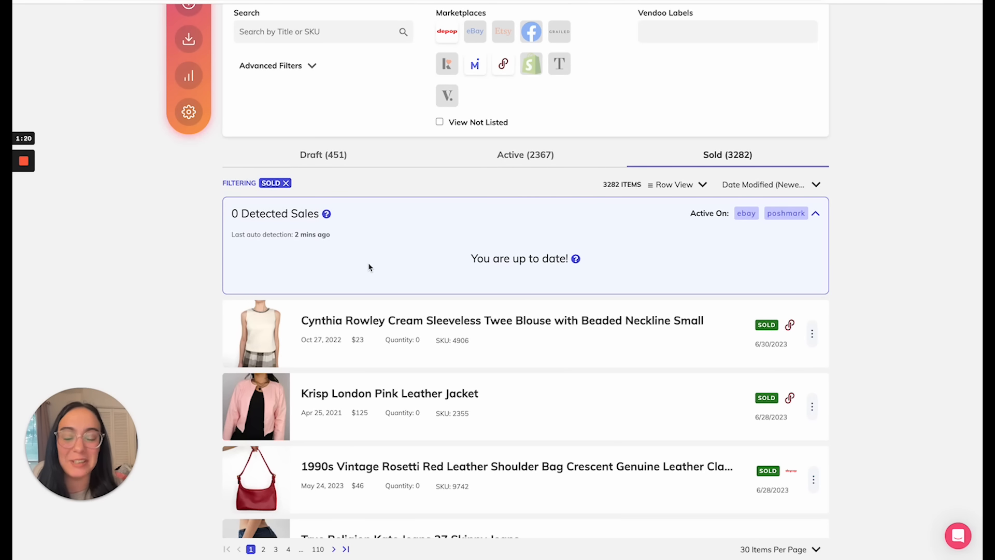
mouse_move(798, 249)
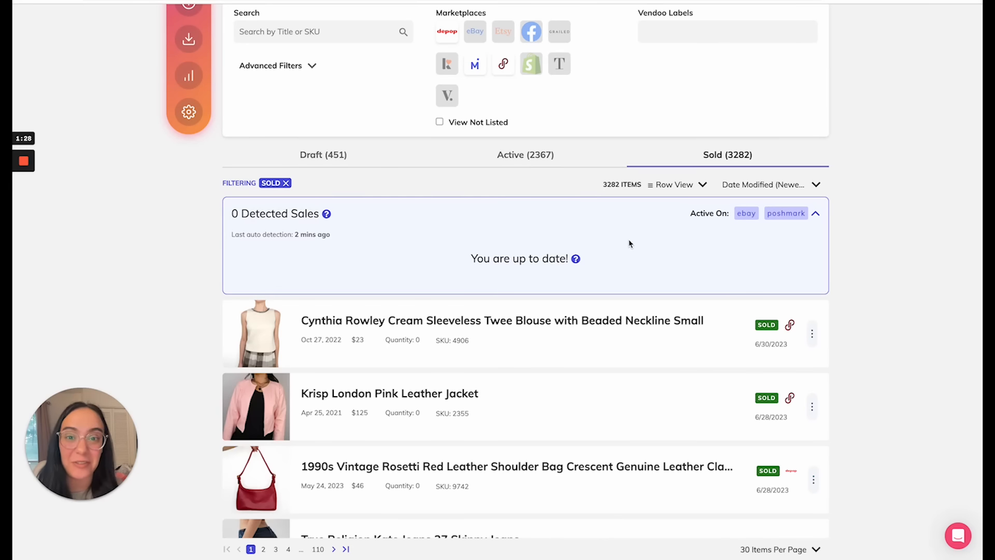
mouse_move(99, 152)
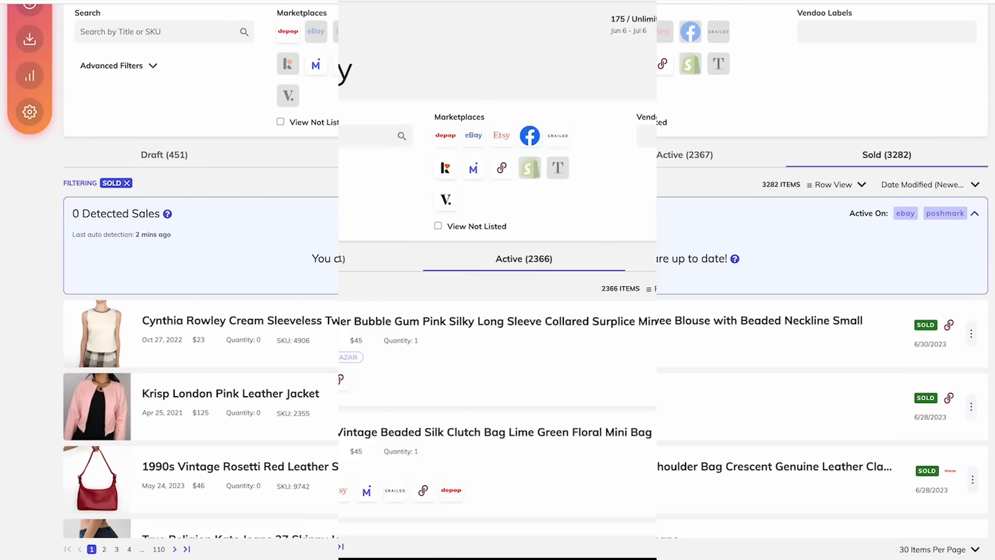
Step: Return to the Sold tab showing 1 detected jeans sale flagged with missing details
left_click(523, 259)
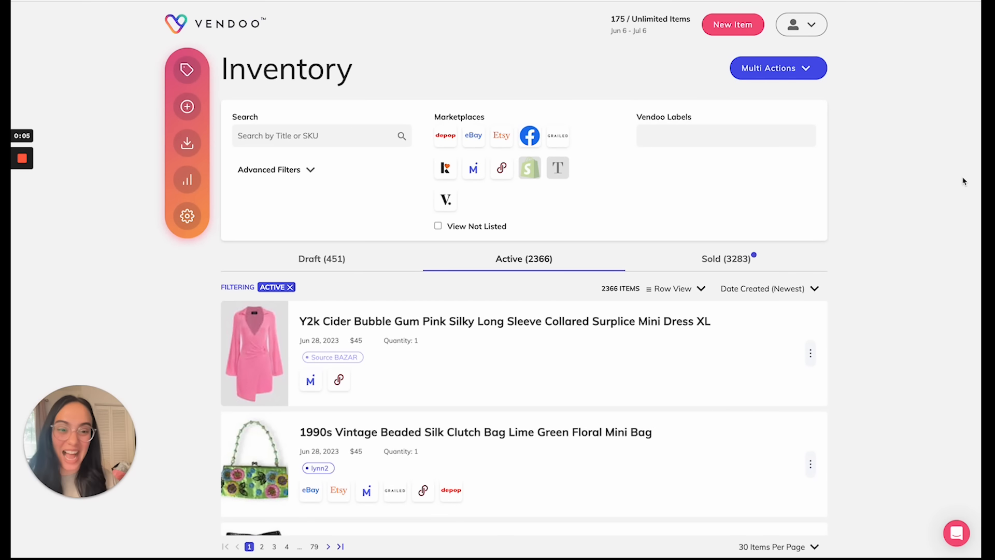
mouse_move(752, 252)
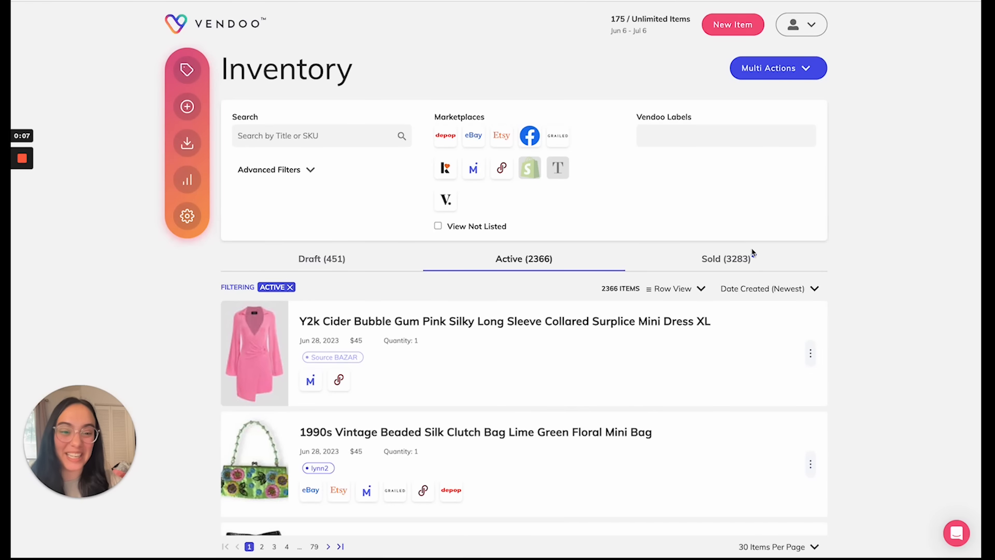
left_click(725, 259)
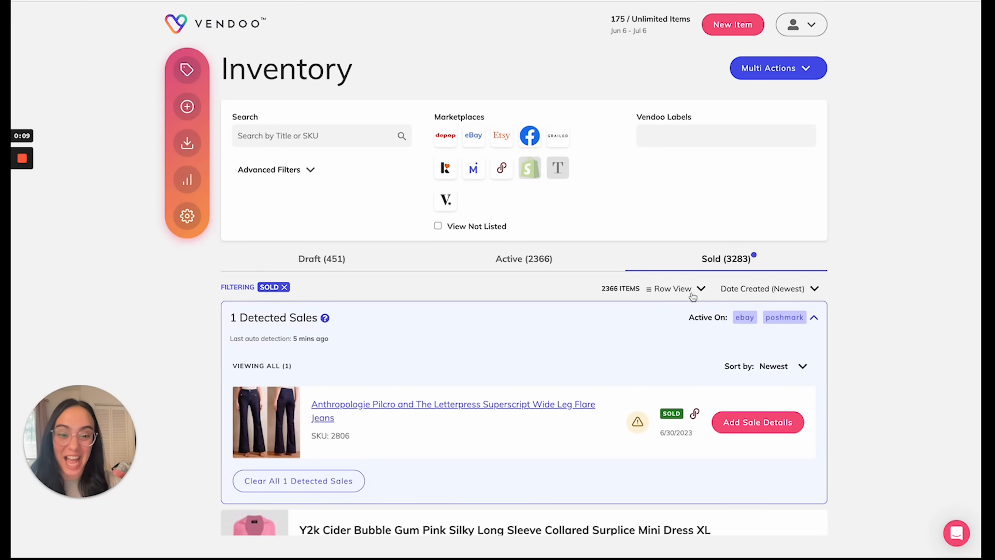
scroll("down", 3)
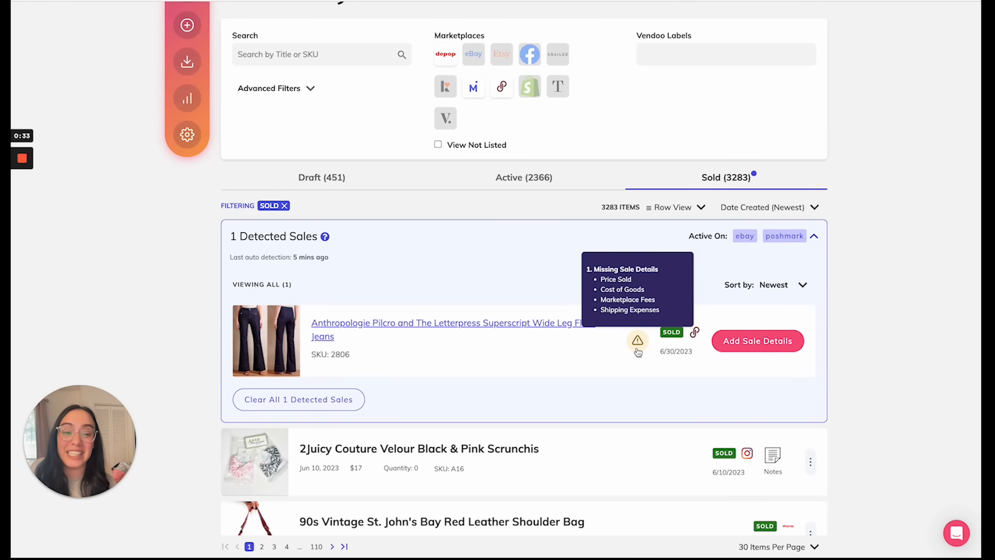
Step: Save the jeans sale details with $30 price sold and $6.3 marketplace fees
left_click(757, 340)
type("6.3")
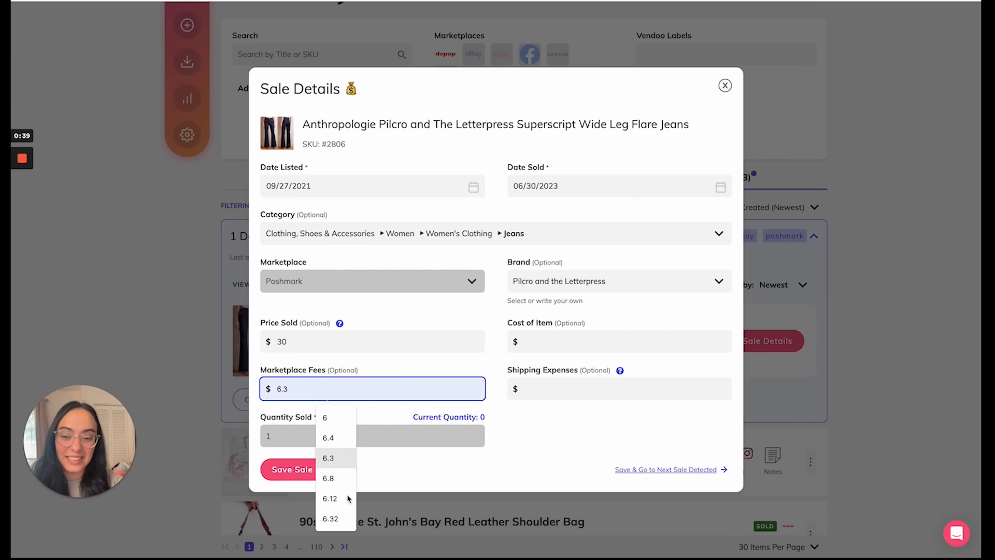
left_click(619, 388)
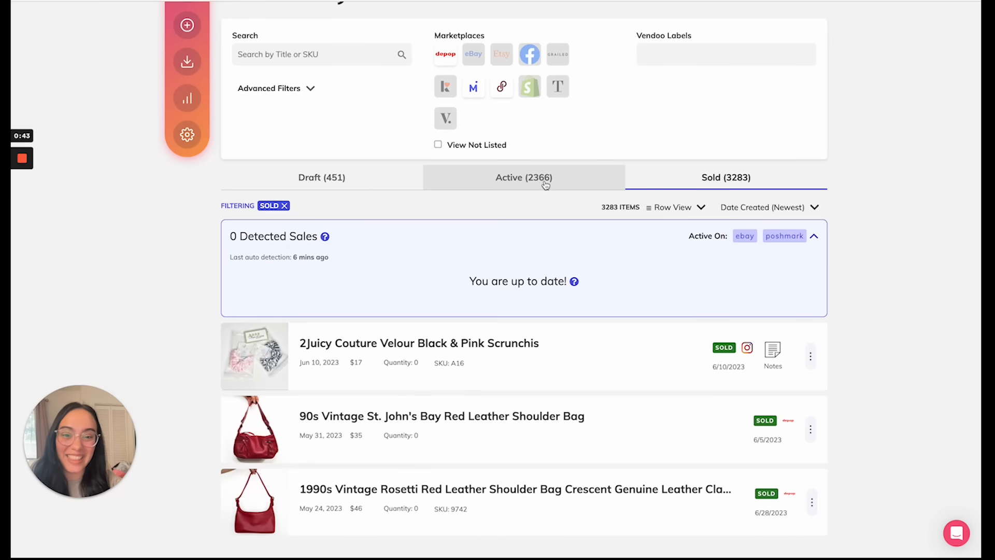
Step: View the Active (2366) listings, then the Sold tab with the jeans listed at the top
left_click(523, 177)
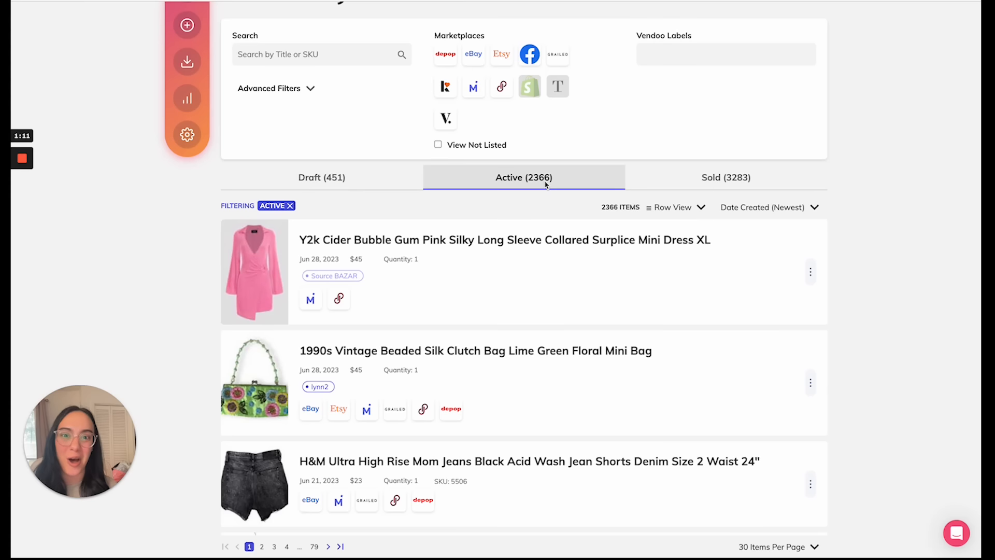
left_click(726, 178)
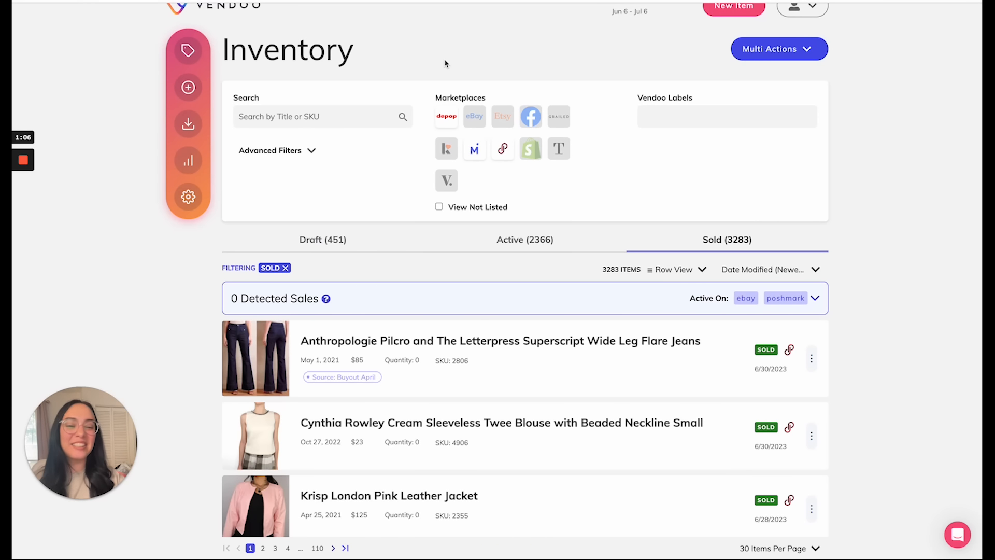
mouse_move(551, 300)
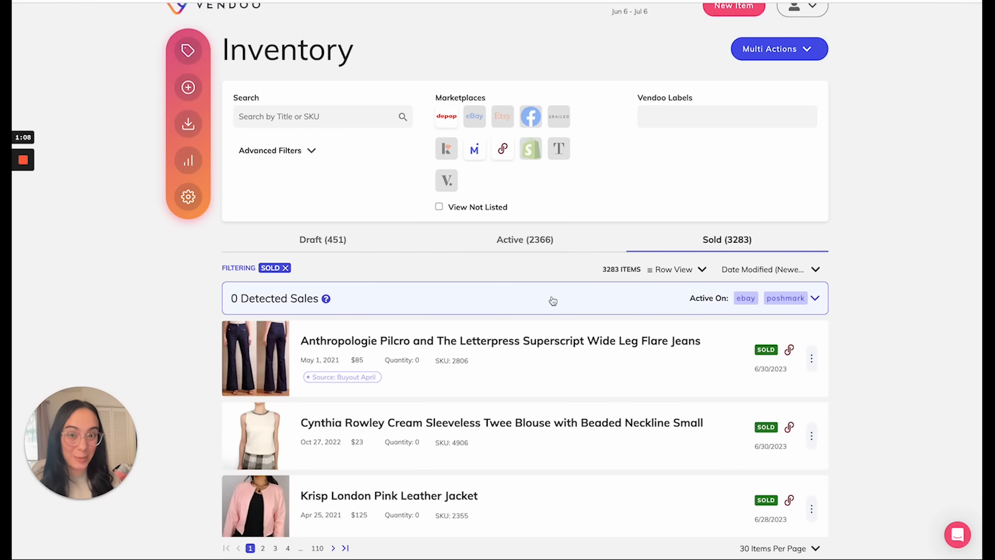